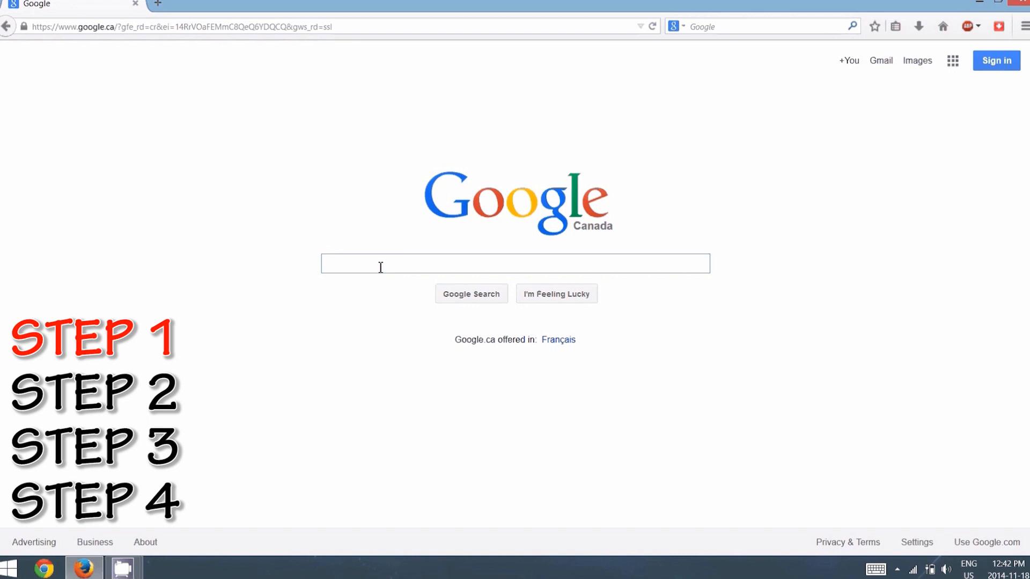
- Google 'download brain lara pressure play iso file' to find ISO download pages
{"action": "type", "text": "download brain lara pr"}
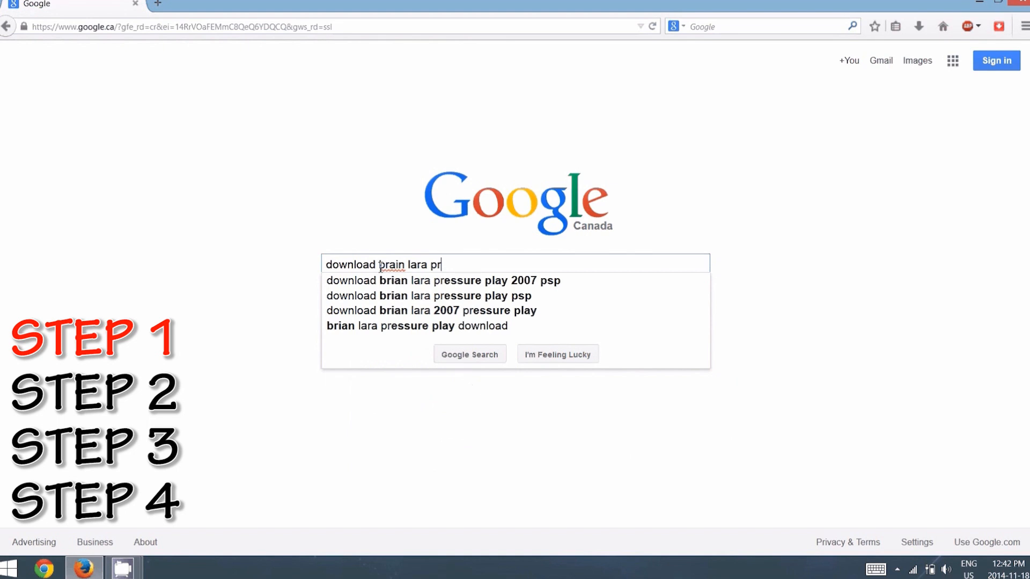
{"action": "type", "text": "essure play iso file"}
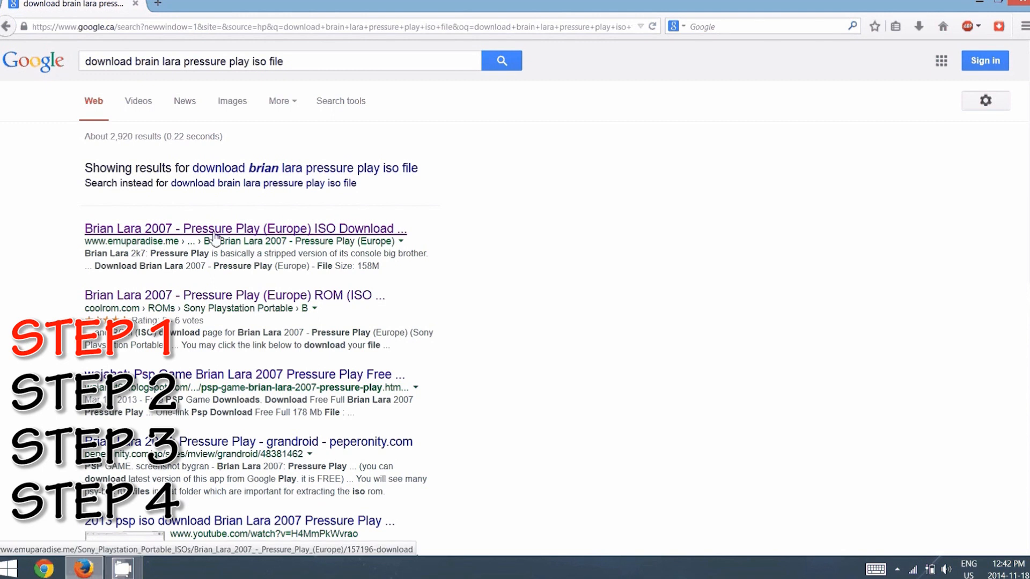
- Open the Emuparadise Brian Lara 2007 result and scroll to its Direct Download link
{"action": "left_click", "coordinate": [245, 228]}
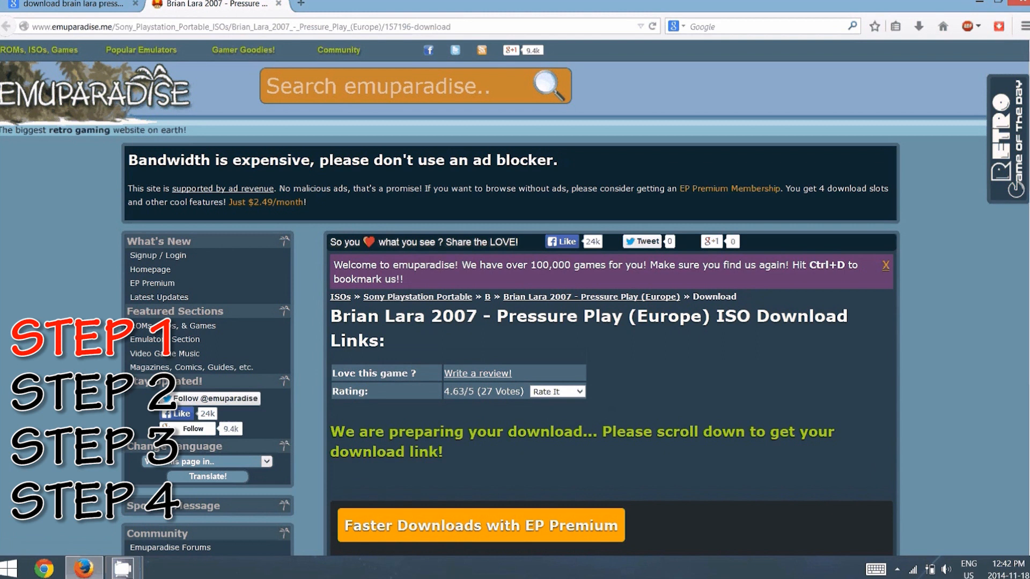
{"action": "scroll", "scroll_direction": "down", "scroll_amount": 3}
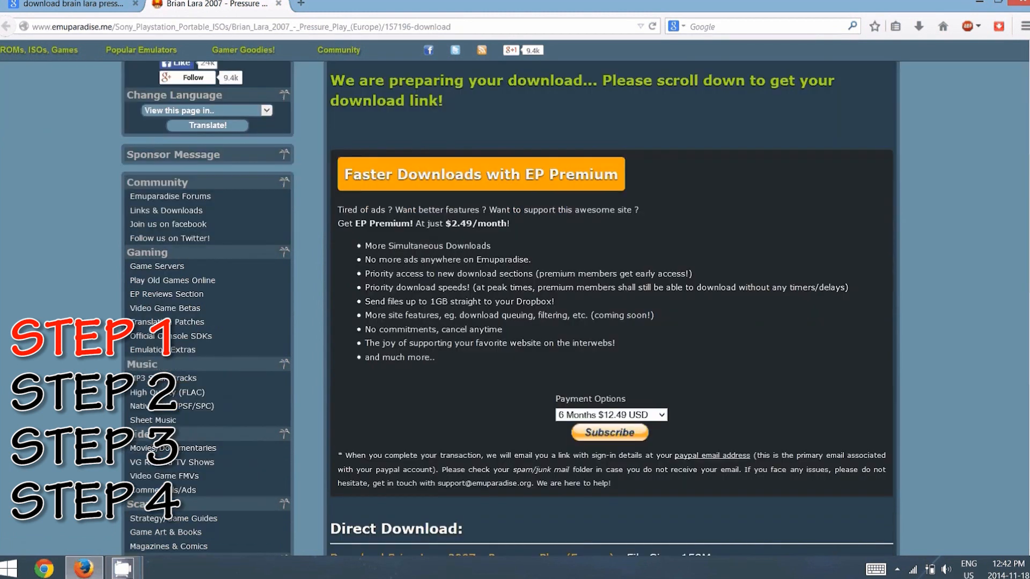
{"action": "scroll", "scroll_direction": "down", "scroll_amount": 3}
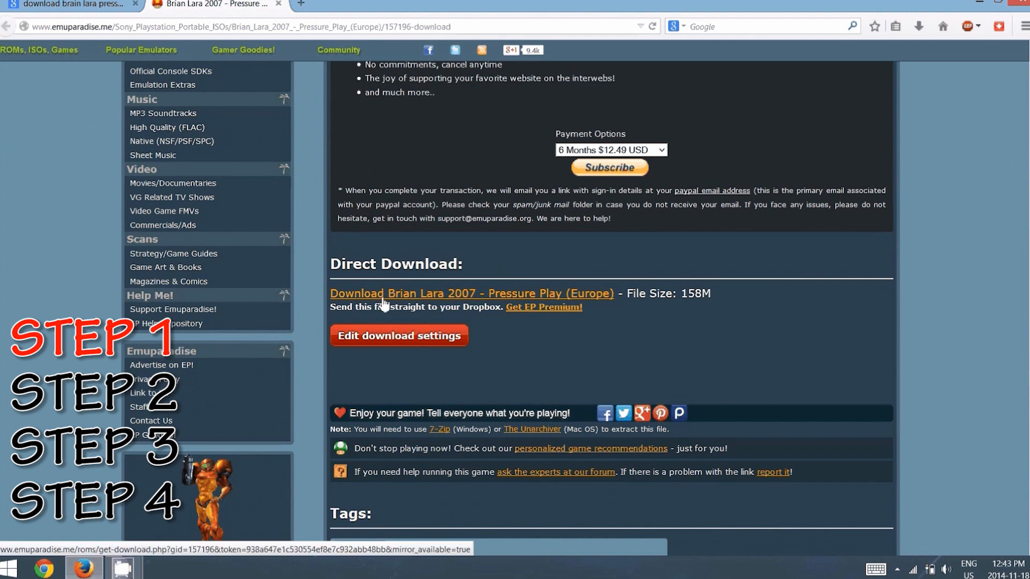
{"action": "mouse_move", "coordinate": [465, 304]}
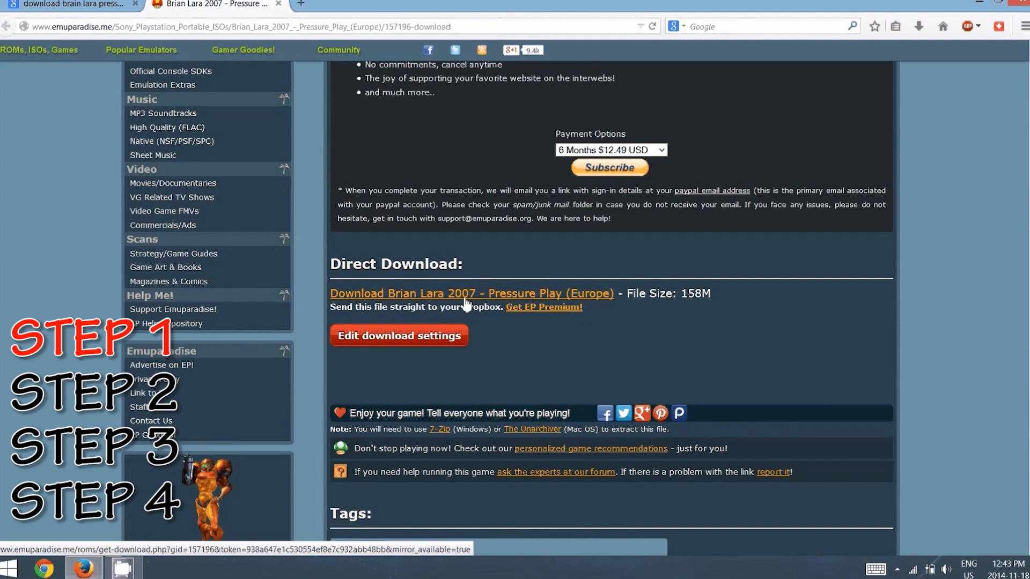
- Download the 157 MB Brian Lara 2007 rar, choosing to open it with 7-Zip File Manager
{"action": "left_click", "coordinate": [471, 294]}
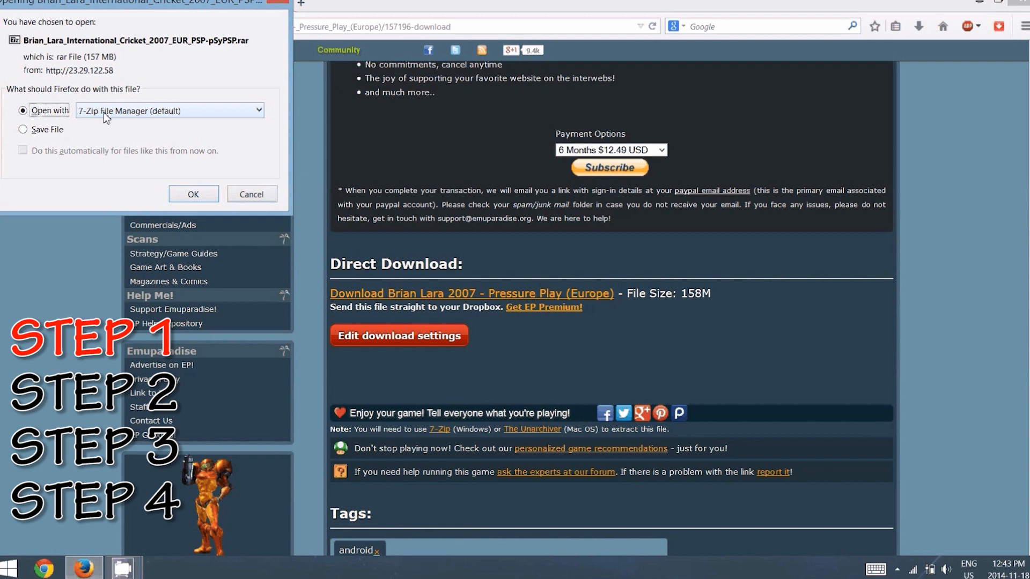
{"action": "mouse_move", "coordinate": [163, 126]}
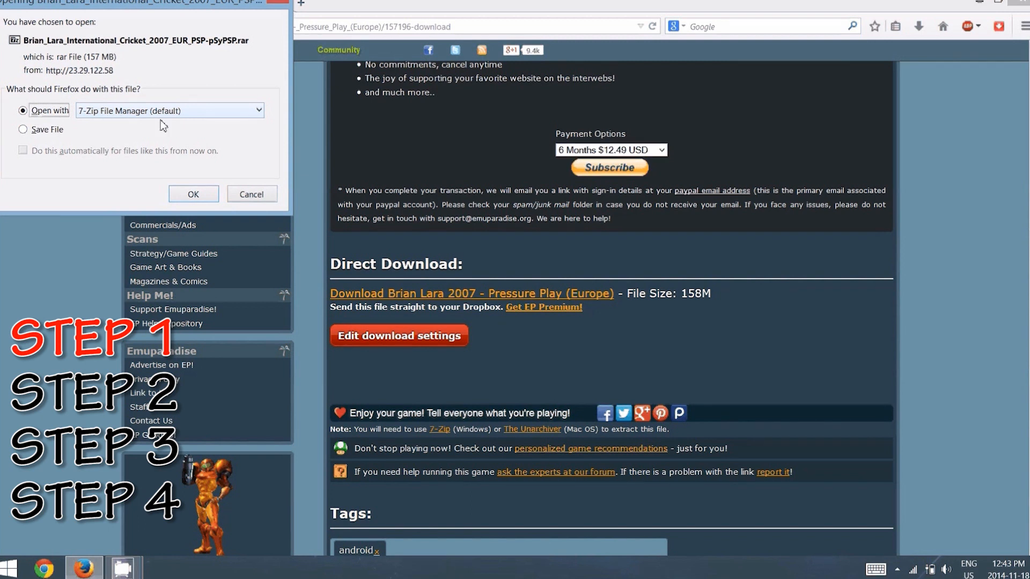
{"action": "mouse_move", "coordinate": [91, 118]}
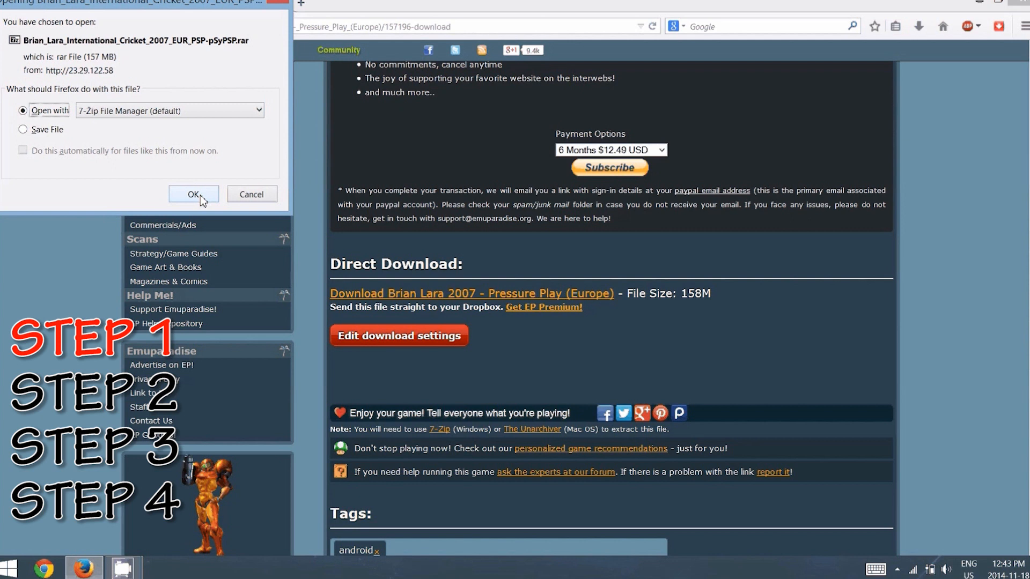
{"action": "left_click", "coordinate": [193, 194]}
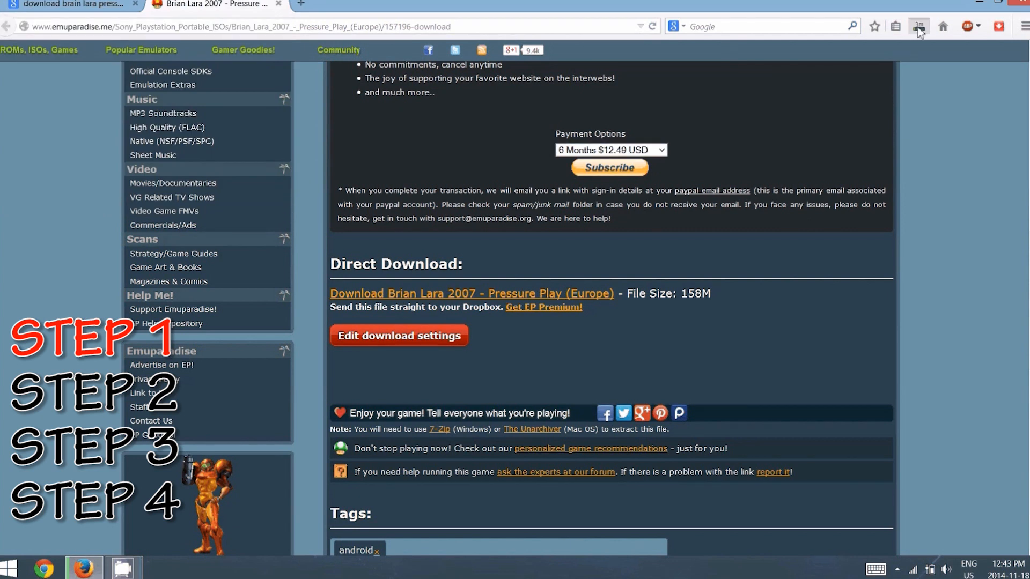
{"action": "left_click", "coordinate": [918, 27]}
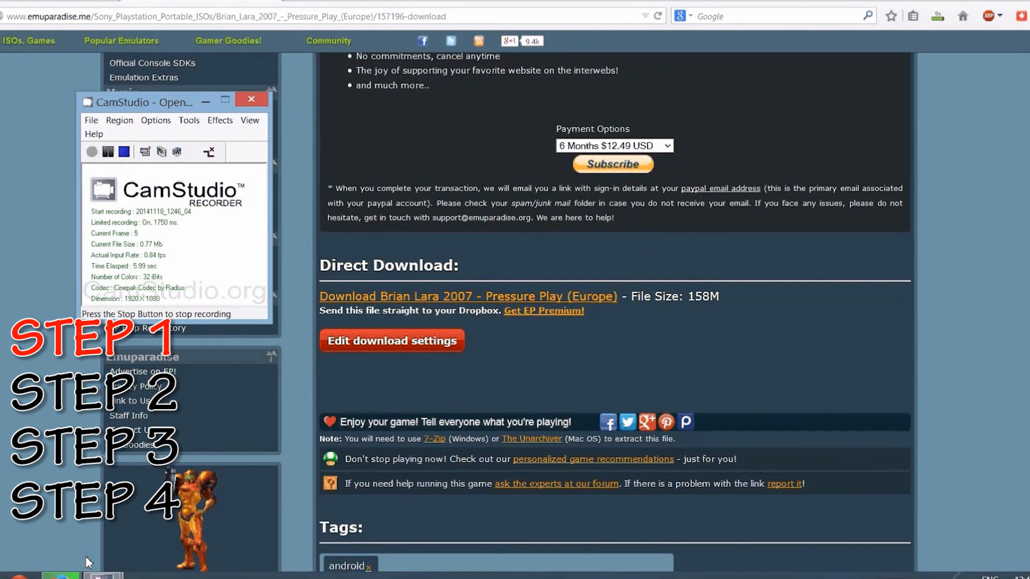
{"action": "left_click", "coordinate": [250, 99]}
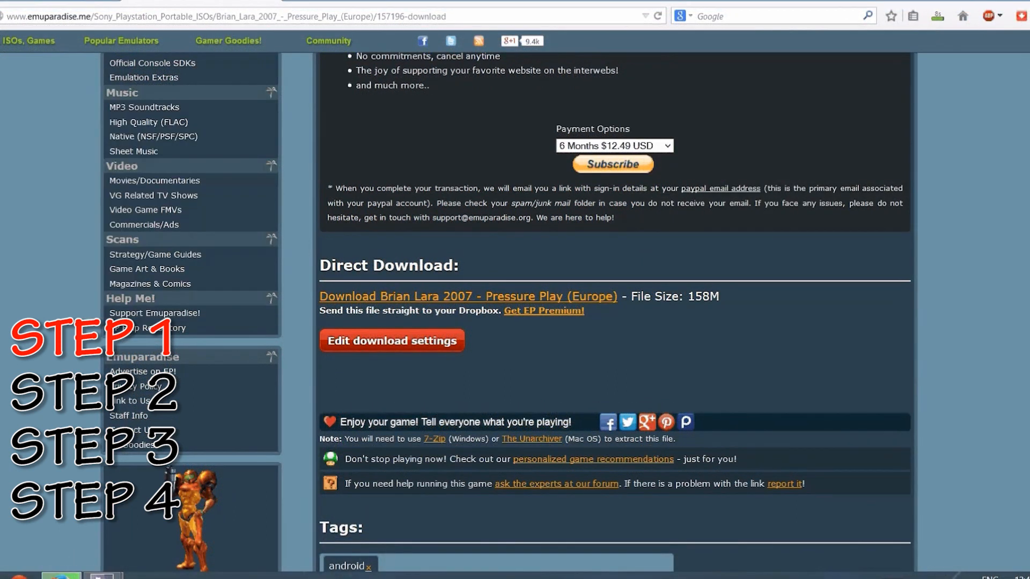
{"action": "left_click", "coordinate": [937, 16]}
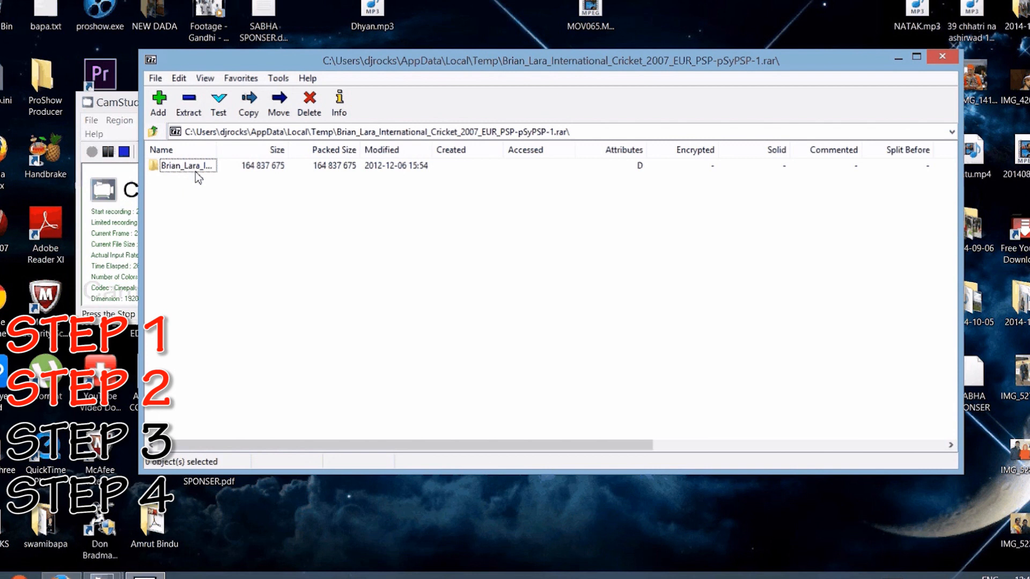
- Copy the Brian_Lara game folder out of the archive to the Desktop
{"action": "left_click", "coordinate": [187, 166]}
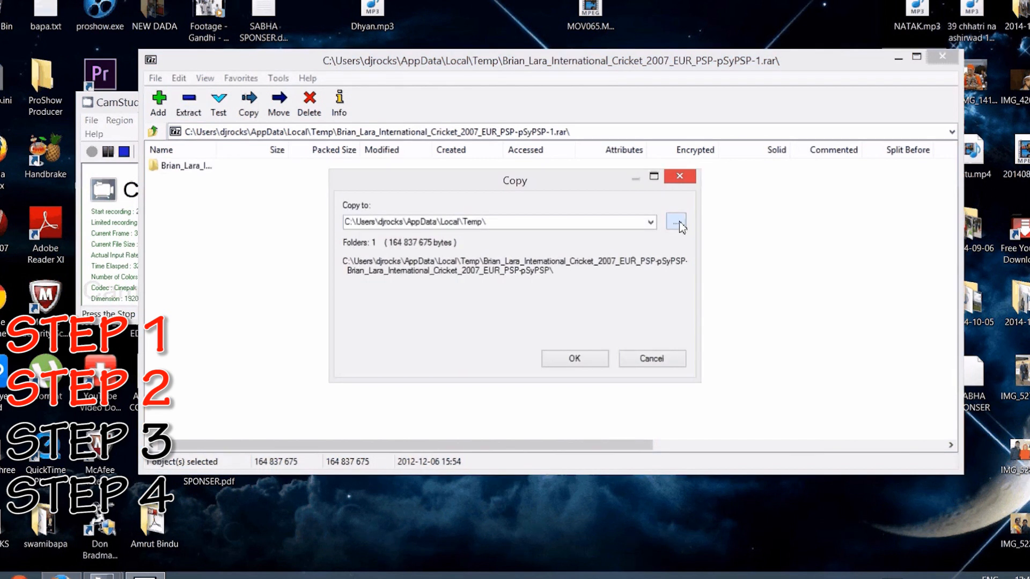
{"action": "left_click", "coordinate": [676, 222]}
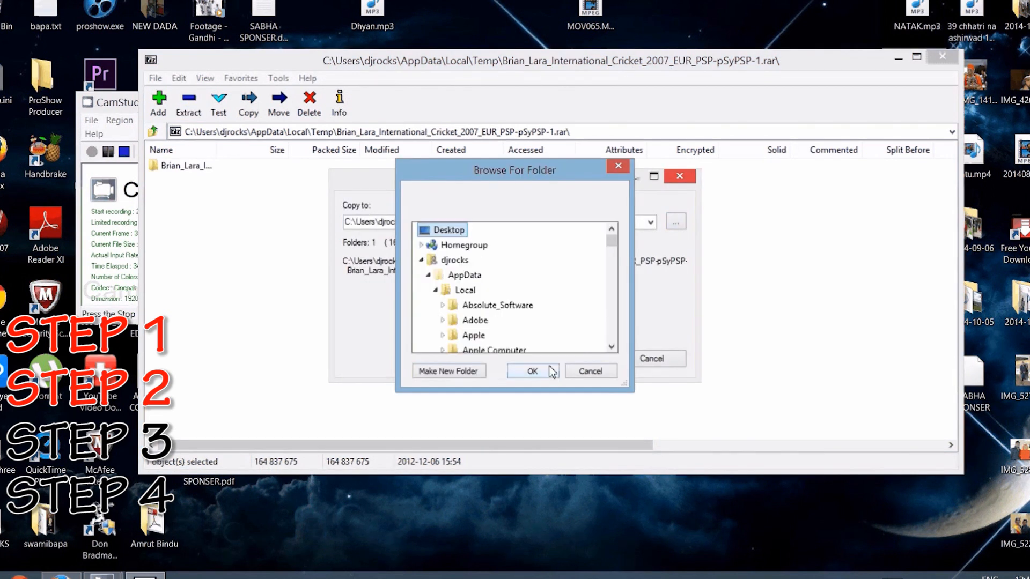
{"action": "left_click", "coordinate": [532, 370]}
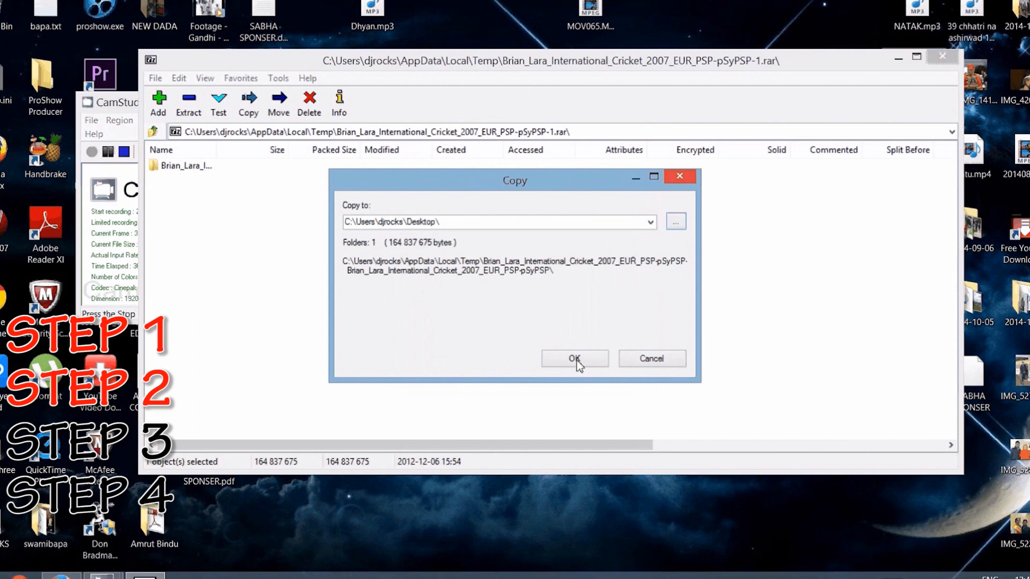
{"action": "left_click", "coordinate": [573, 359]}
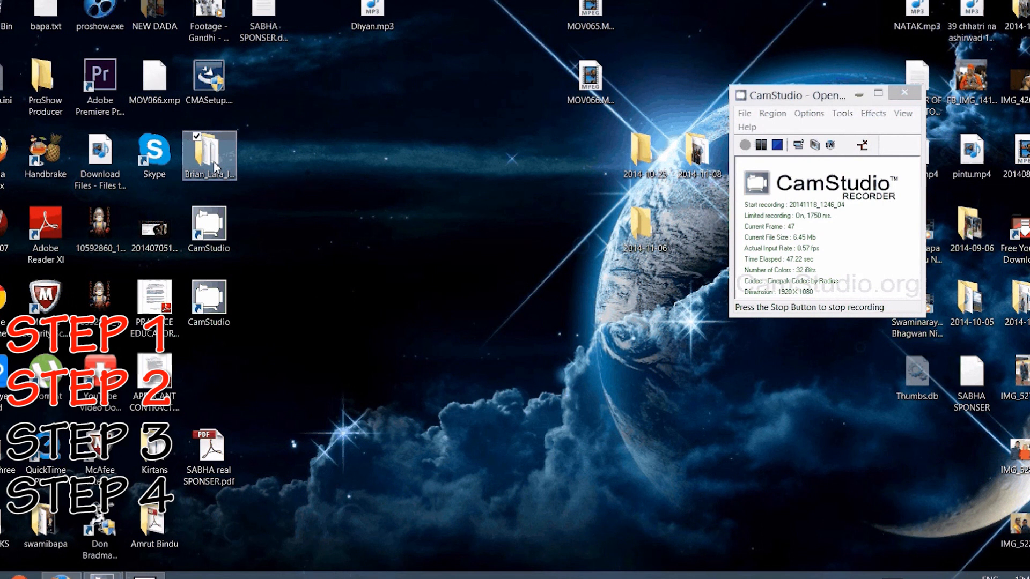
- Open the extracted Brian_Lara folder and select the psy-blic.r00 part
{"action": "double_click", "coordinate": [209, 150]}
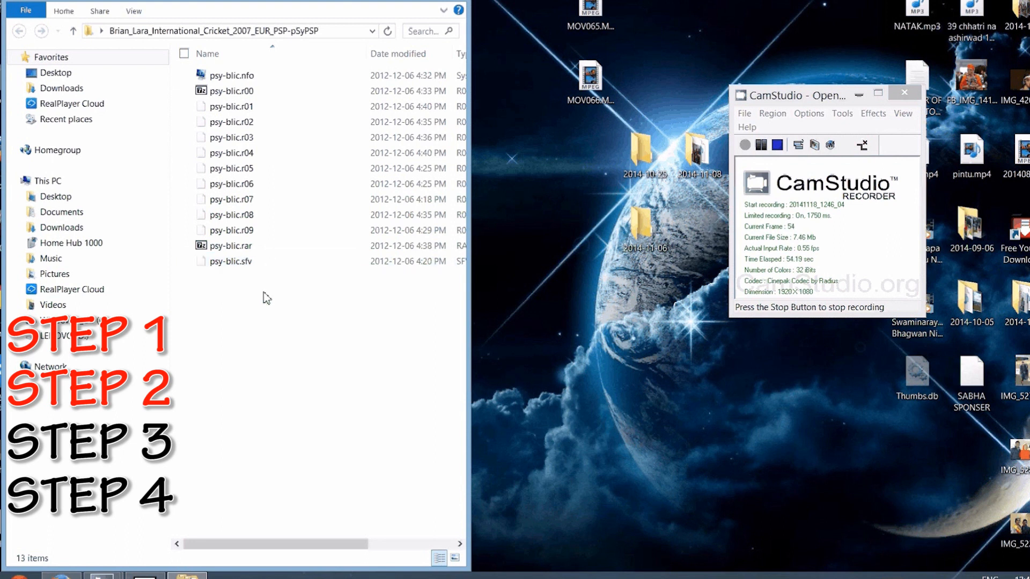
{"action": "left_click", "coordinate": [231, 91]}
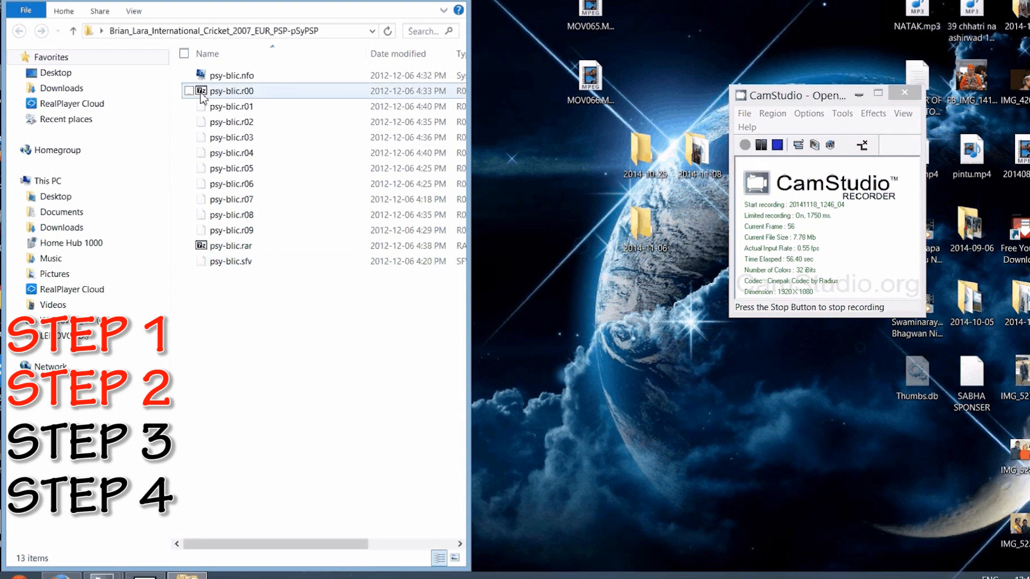
{"action": "mouse_move", "coordinate": [232, 90]}
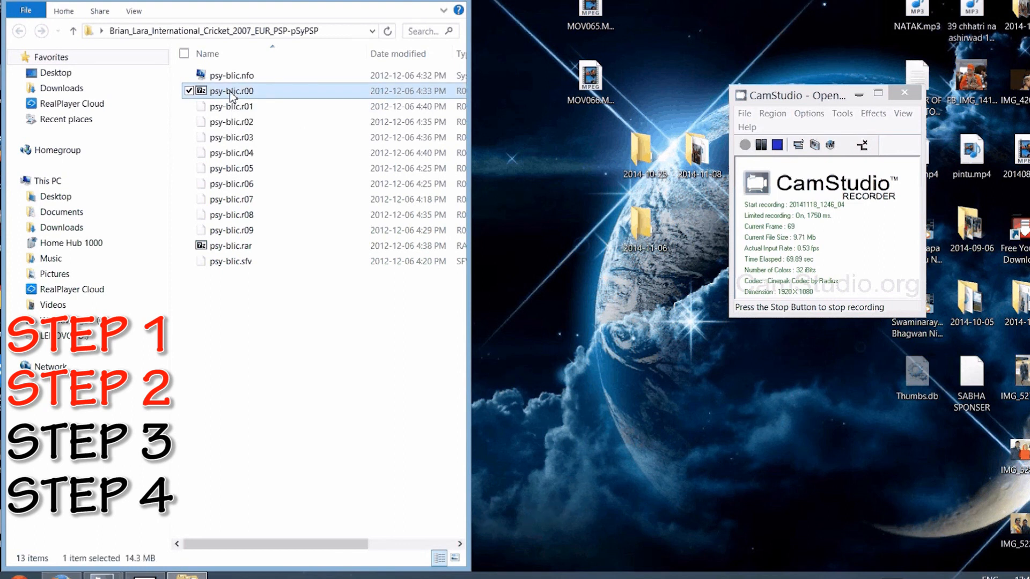
- Open psy-blic.r00 in 7-Zip, select psy-blic.iso and start extracting it
{"action": "double_click", "coordinate": [231, 91]}
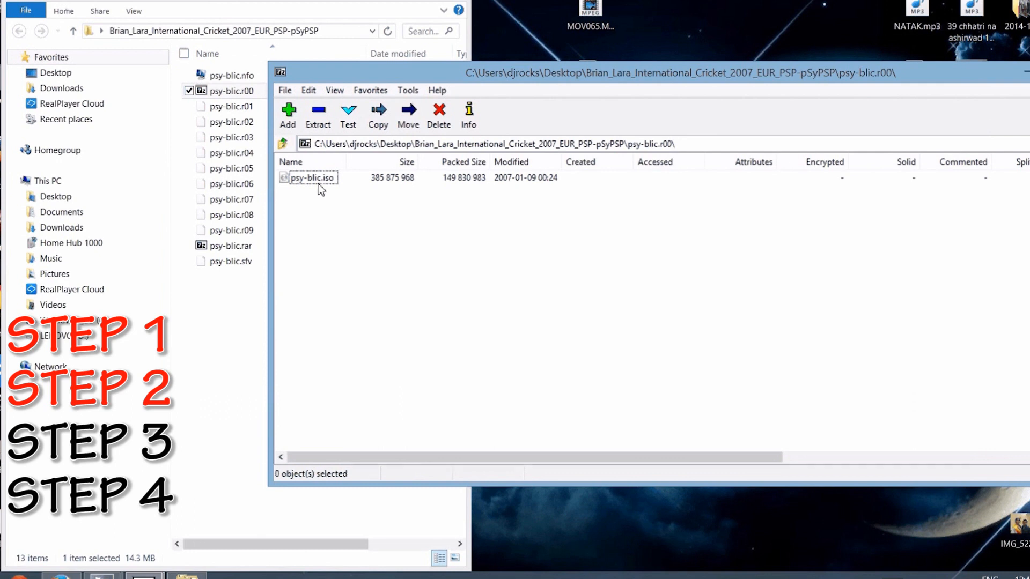
{"action": "mouse_move", "coordinate": [339, 189]}
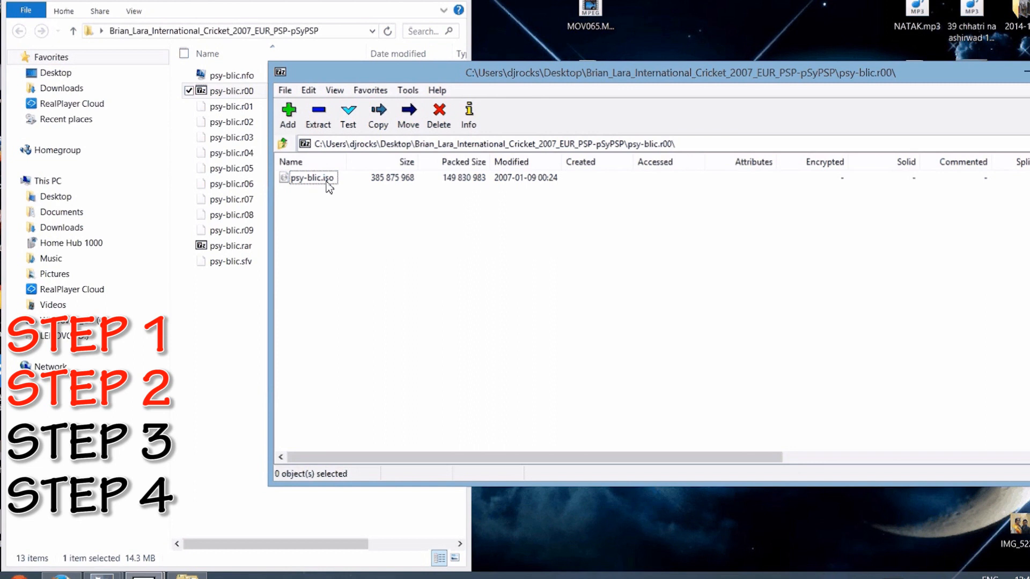
{"action": "left_click", "coordinate": [310, 178]}
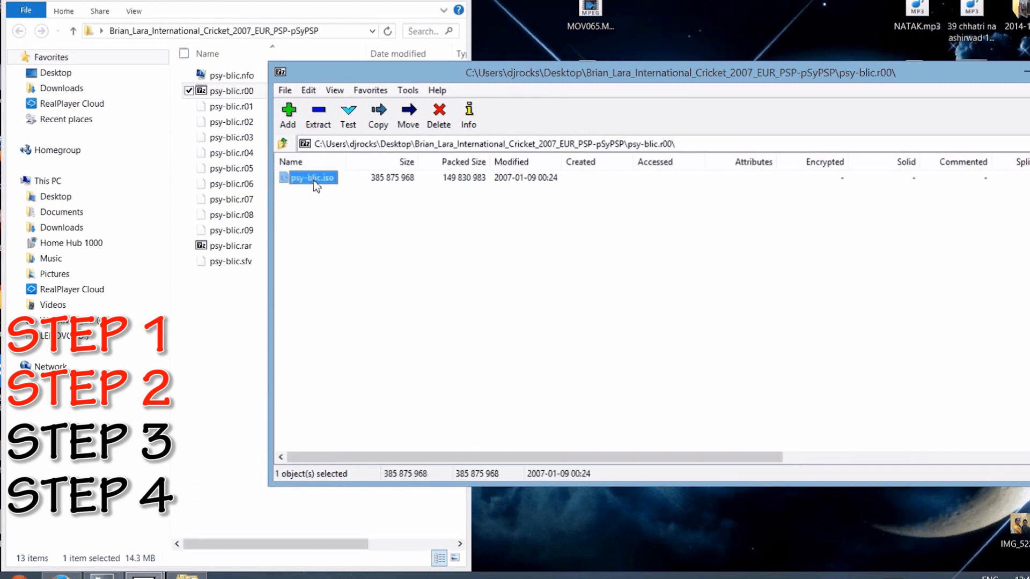
{"action": "left_click", "coordinate": [377, 115]}
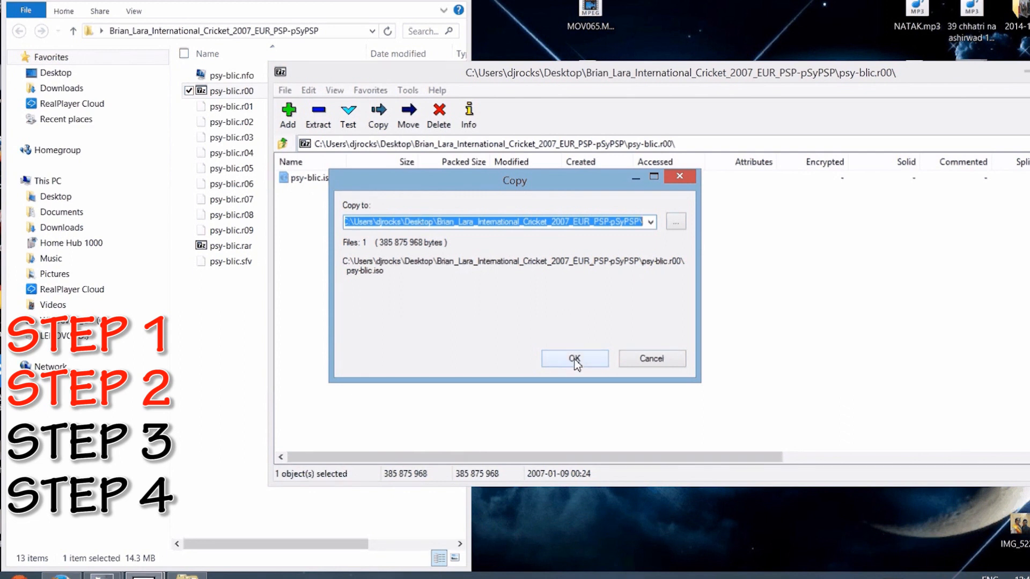
- Confirm extraction into the game folder, then dismiss the broken-file error report
{"action": "left_click", "coordinate": [574, 359]}
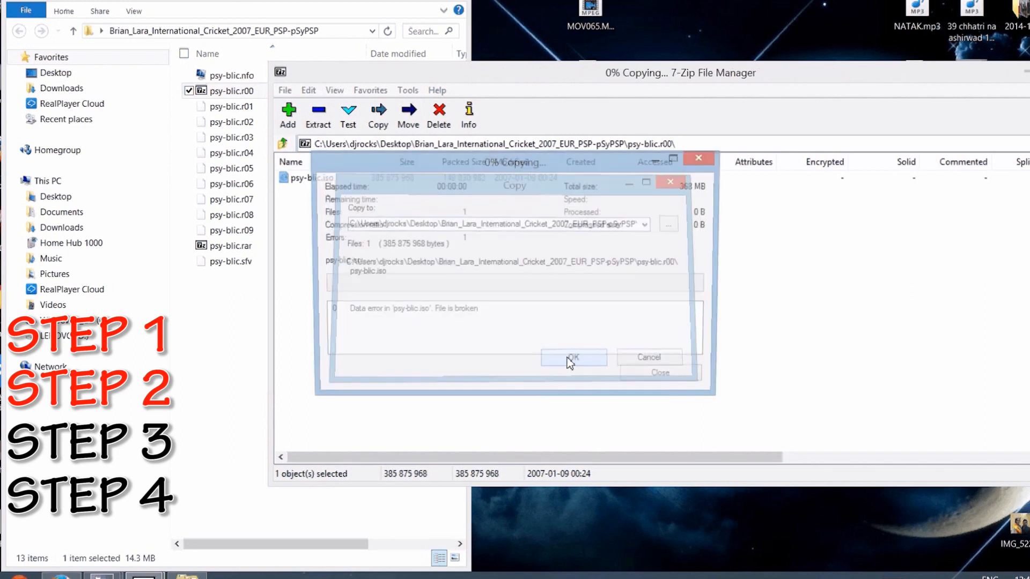
{"action": "left_click", "coordinate": [573, 358]}
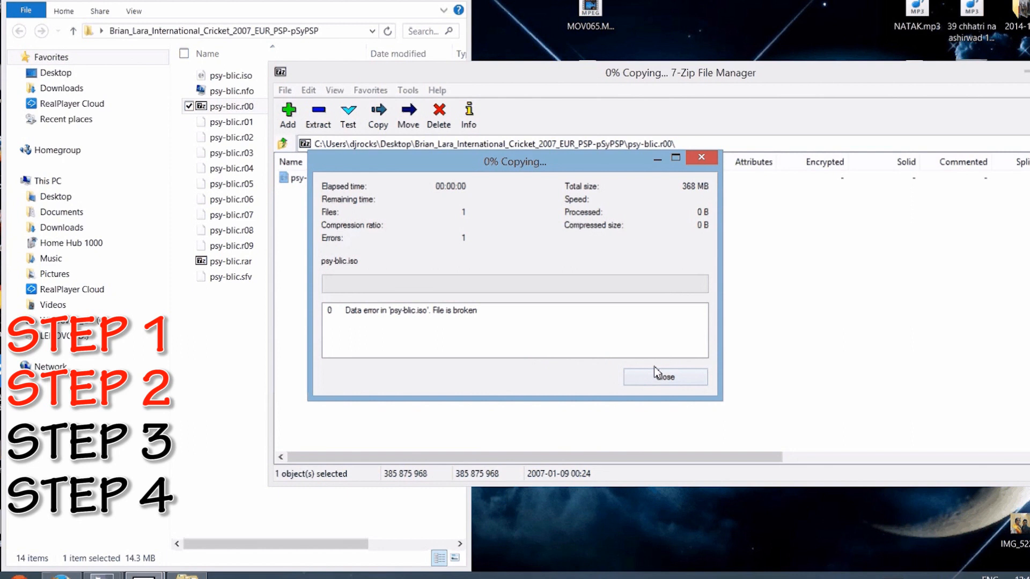
{"action": "left_click", "coordinate": [665, 377]}
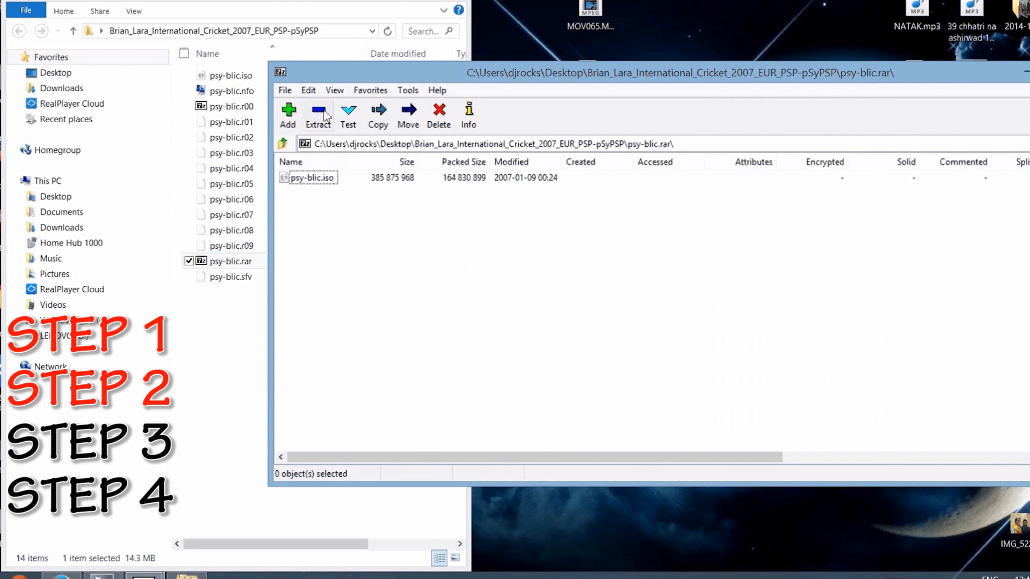
- Extract psy-blic.iso from psy-blic.rar, overwriting the empty broken copy
{"action": "left_click", "coordinate": [377, 114]}
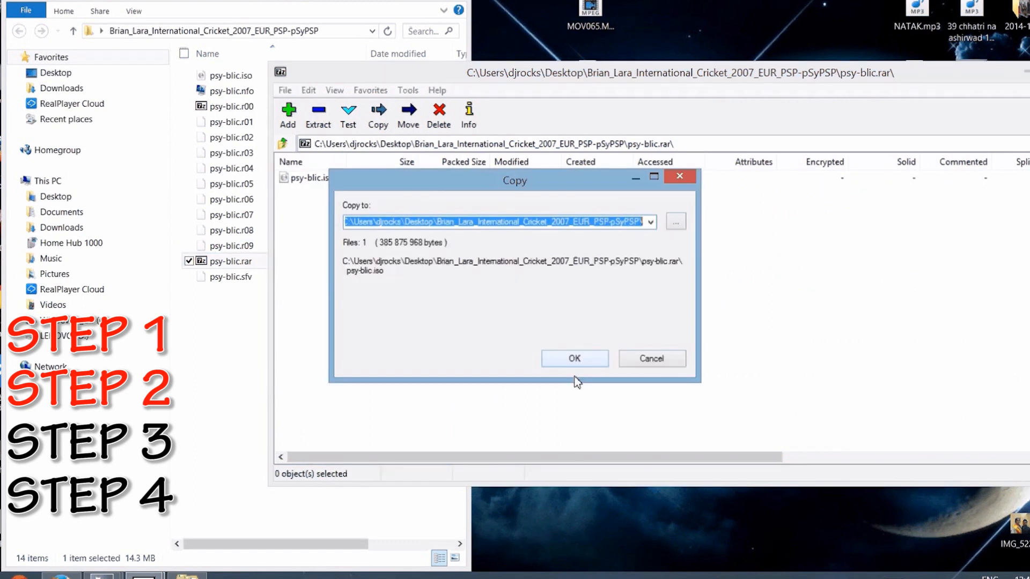
{"action": "left_click", "coordinate": [573, 358]}
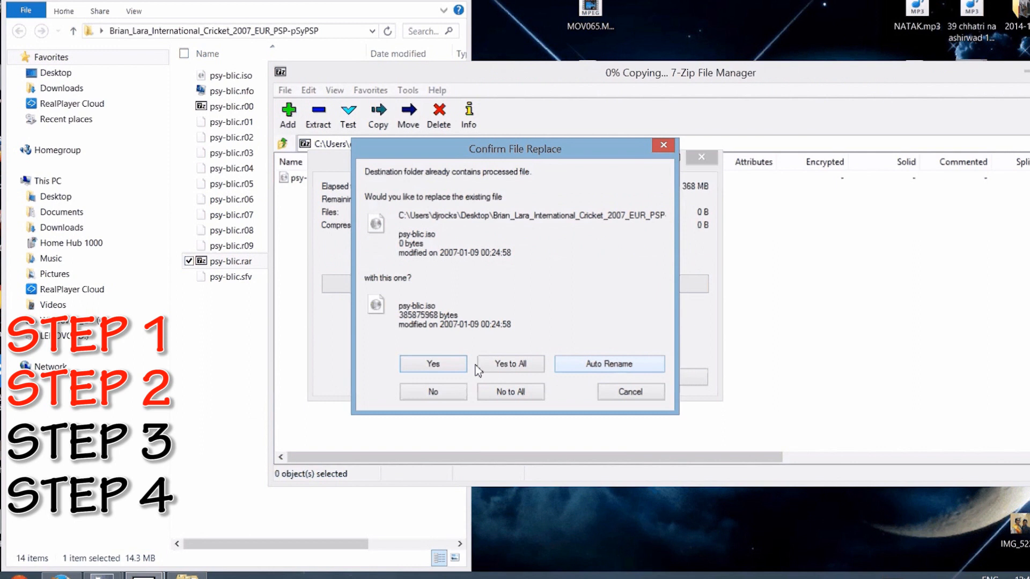
{"action": "left_click", "coordinate": [432, 364]}
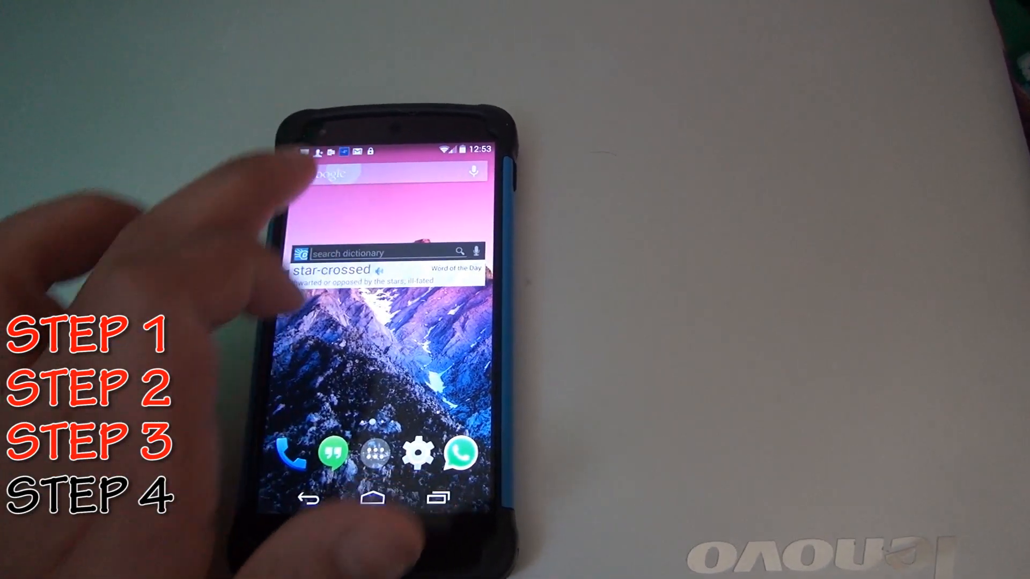
- Search Google on the phone for 'ppsspp'
{"action": "left_click", "coordinate": [387, 174]}
{"action": "type", "text": "ppsspp"}
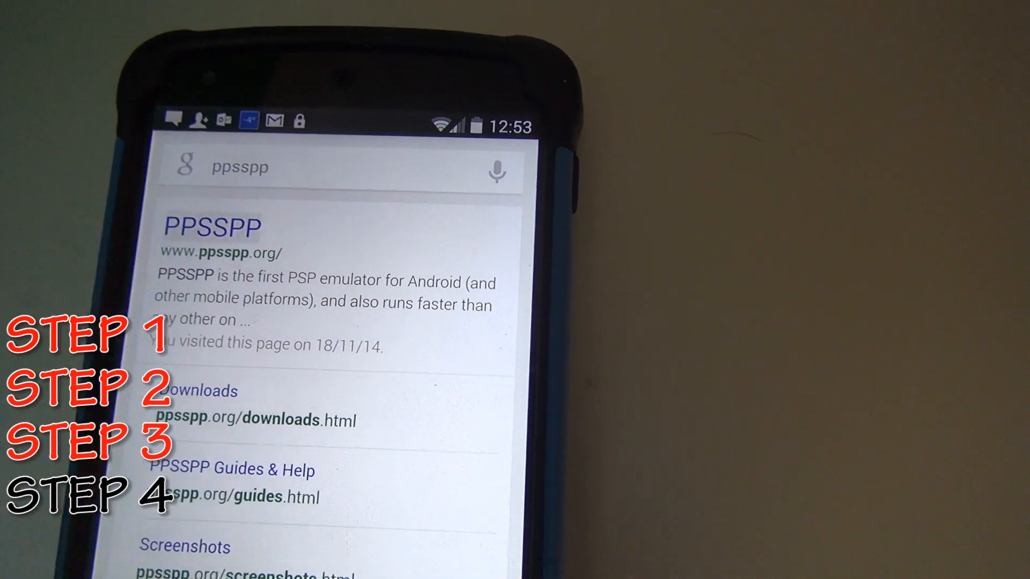
- Open the official PPSSPP site and go to its Downloads page
{"action": "left_click", "coordinate": [211, 226]}
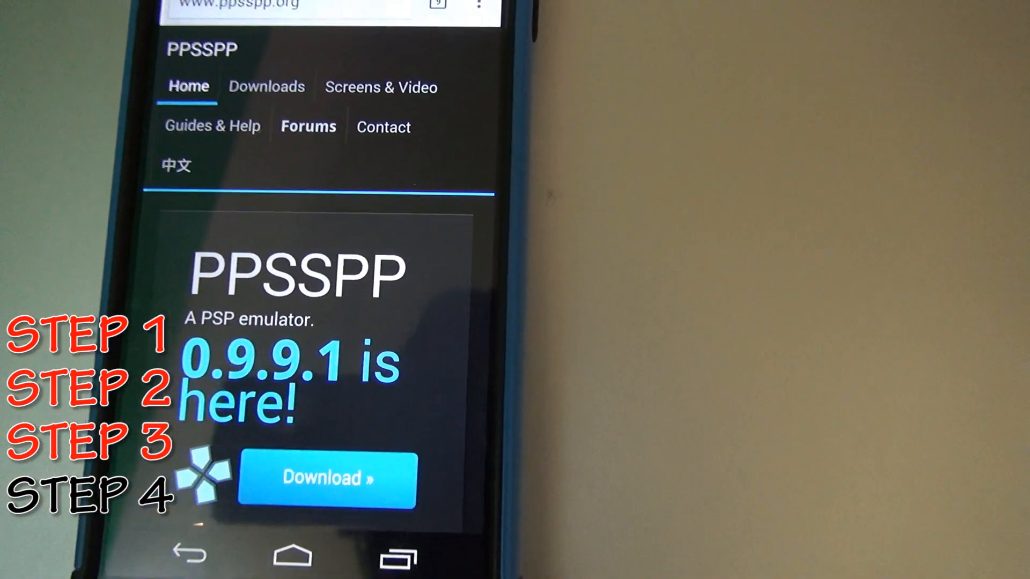
{"action": "scroll", "scroll_direction": "down", "scroll_amount": 3}
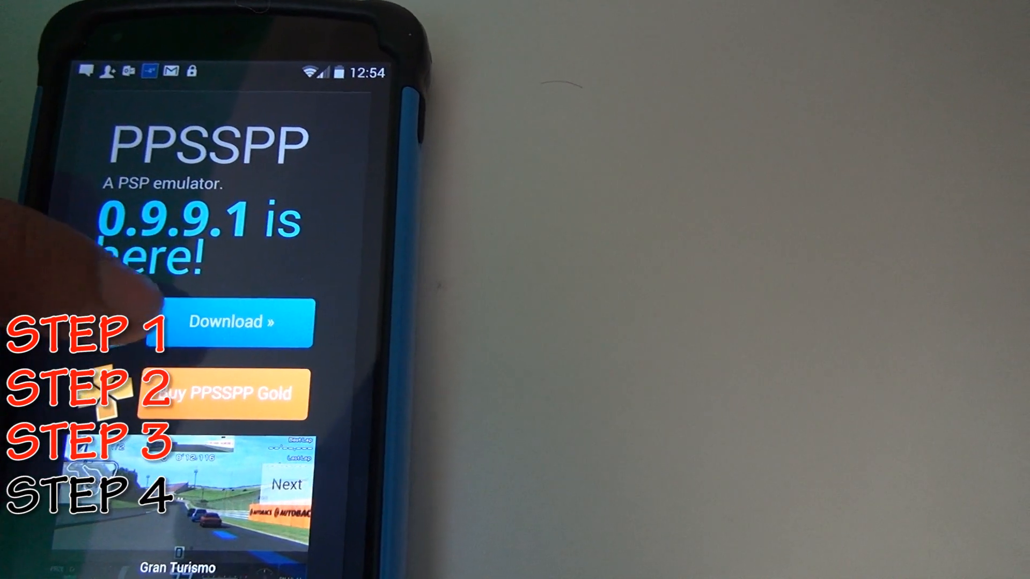
{"action": "left_click", "coordinate": [226, 322]}
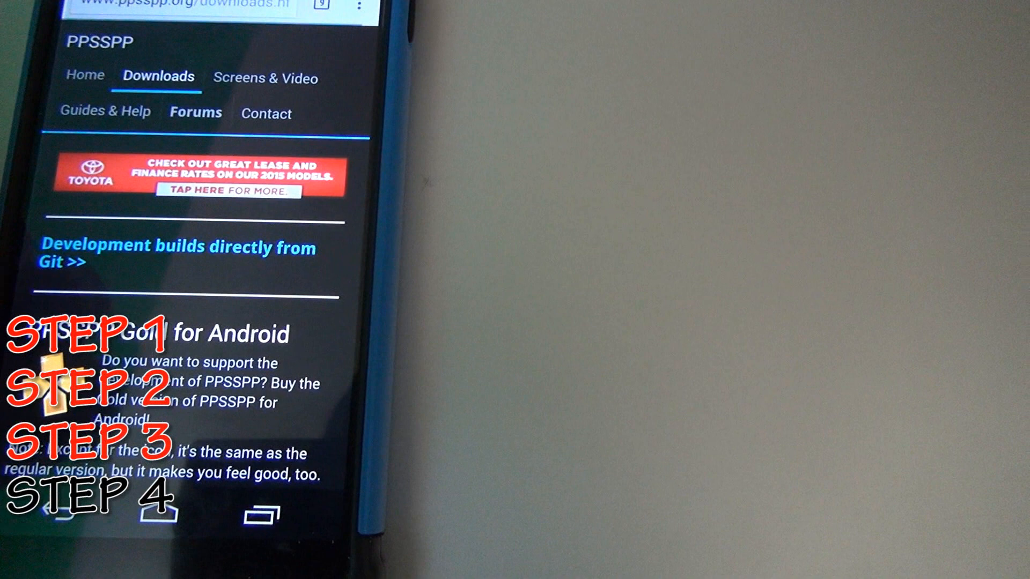
- Download and install the PPSSPP 0.9.9.1 APK, then launch PPSSPP from the app drawer
{"action": "scroll", "scroll_direction": "down", "scroll_amount": 3}
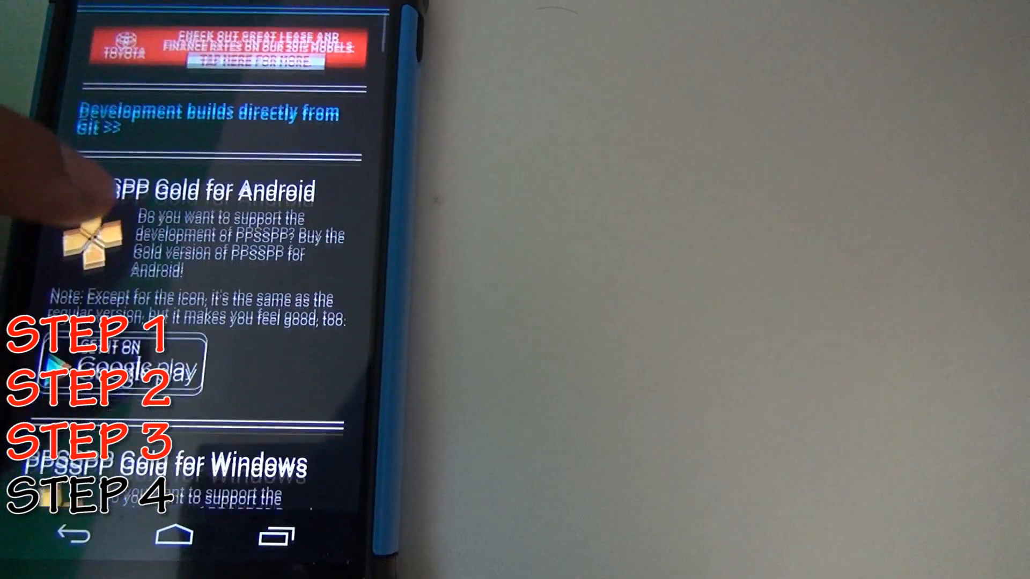
{"action": "scroll", "scroll_direction": "down", "scroll_amount": 3}
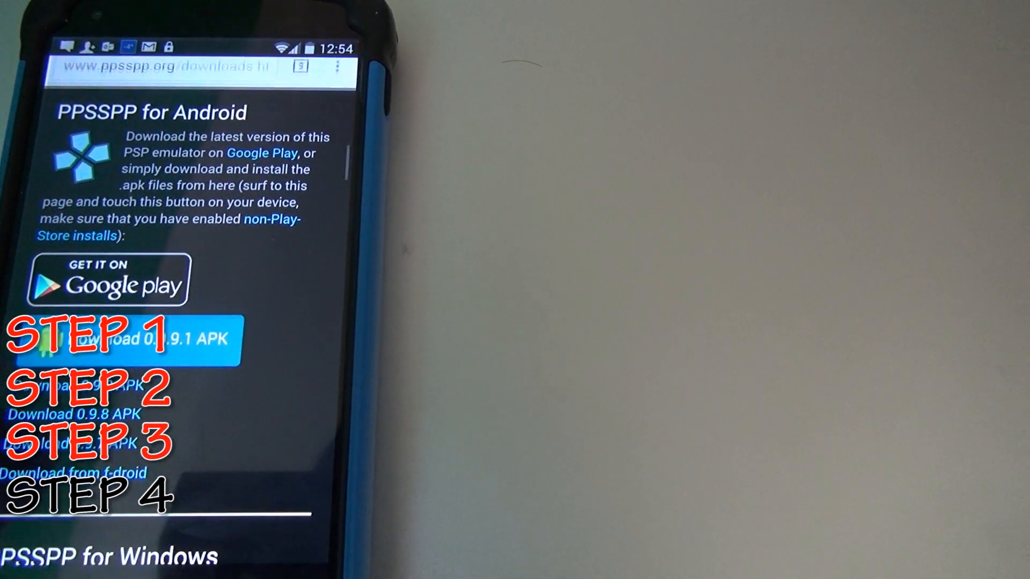
{"action": "left_click", "coordinate": [122, 340]}
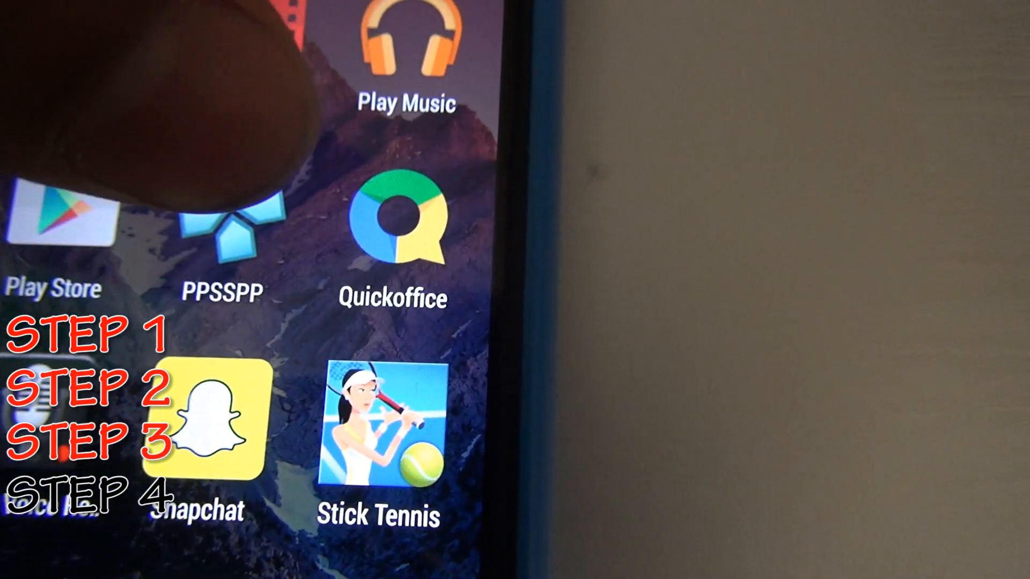
{"action": "left_click", "coordinate": [222, 231]}
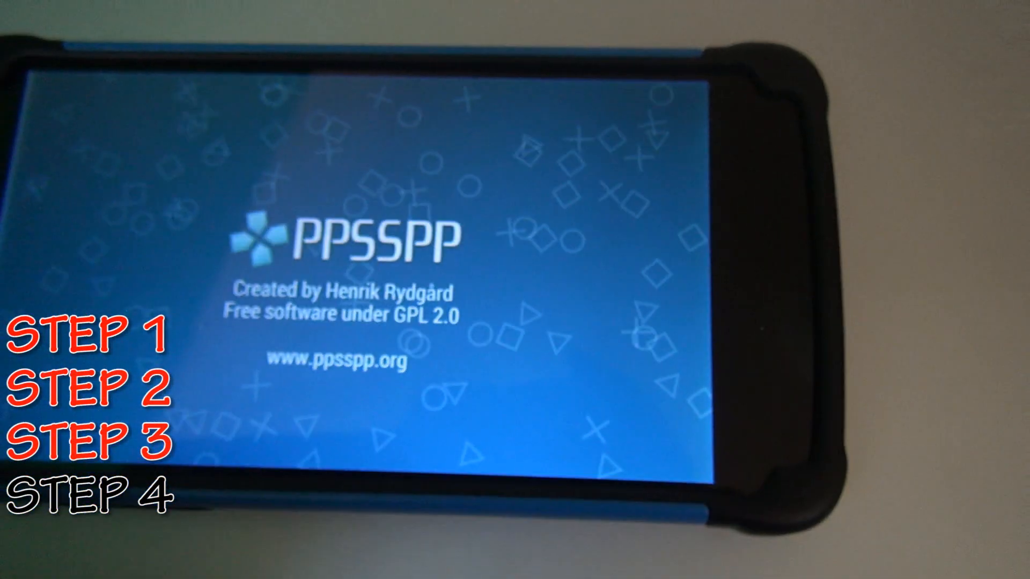